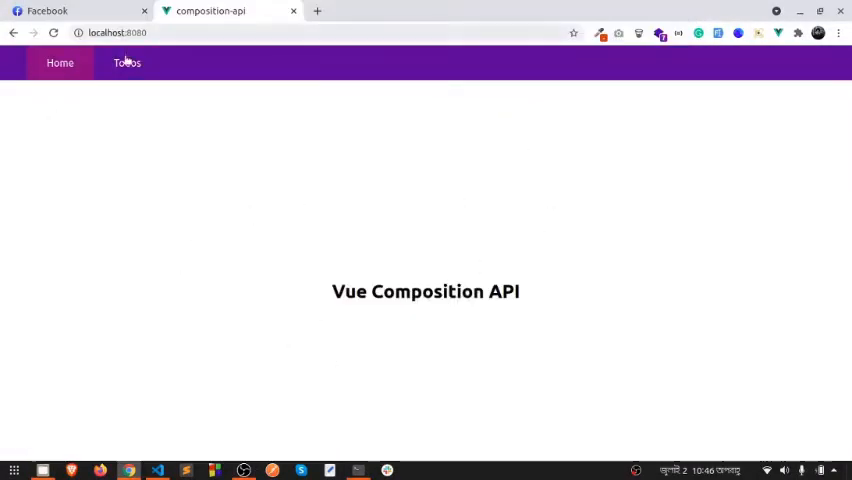
- Navigate to the Todos page listing the completed todo One beside the add form
click(126, 62)
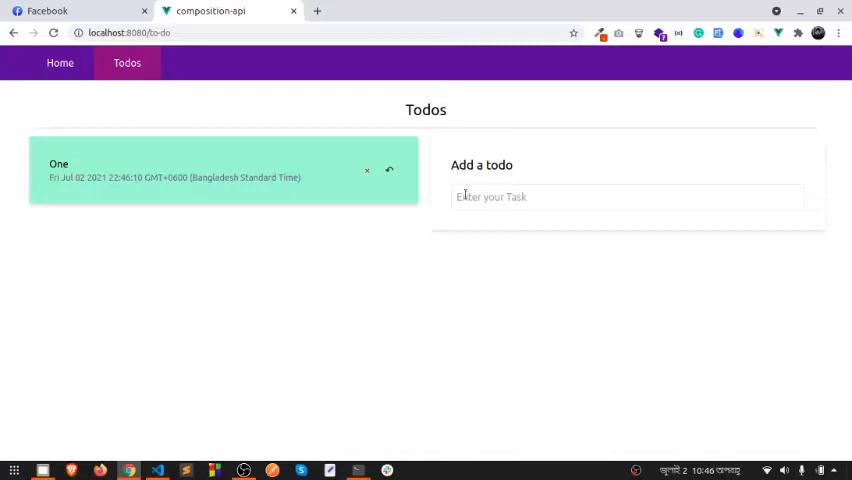
- Add the todos test, test 2 and test 3, and undo One's completed mark
text(te)
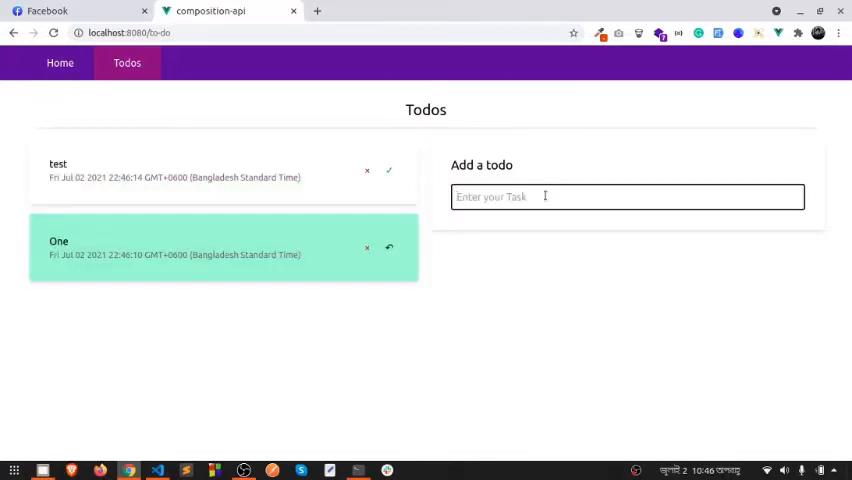
text(test w)
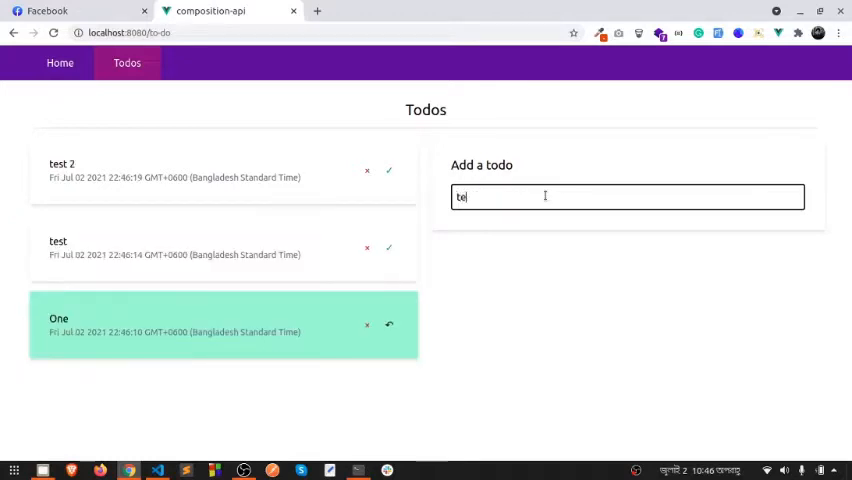
text(st)
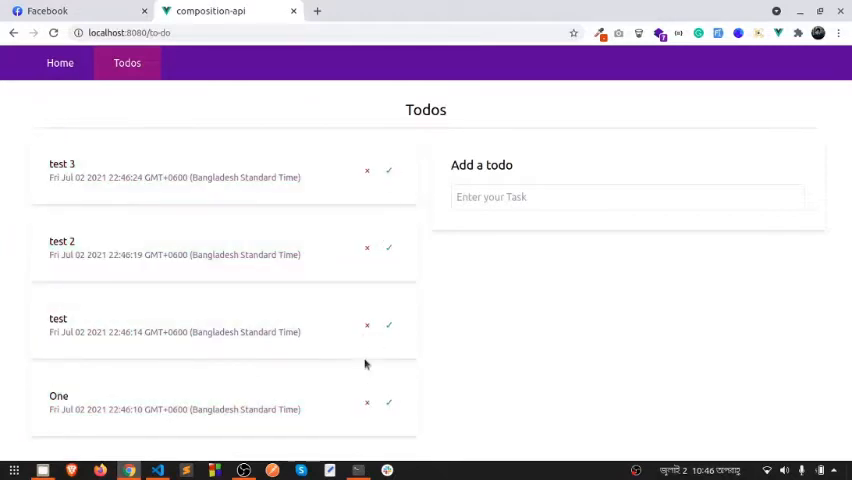
- Remove test, test 2, test 3 and One, leaving only the new todo we
click(388, 324)
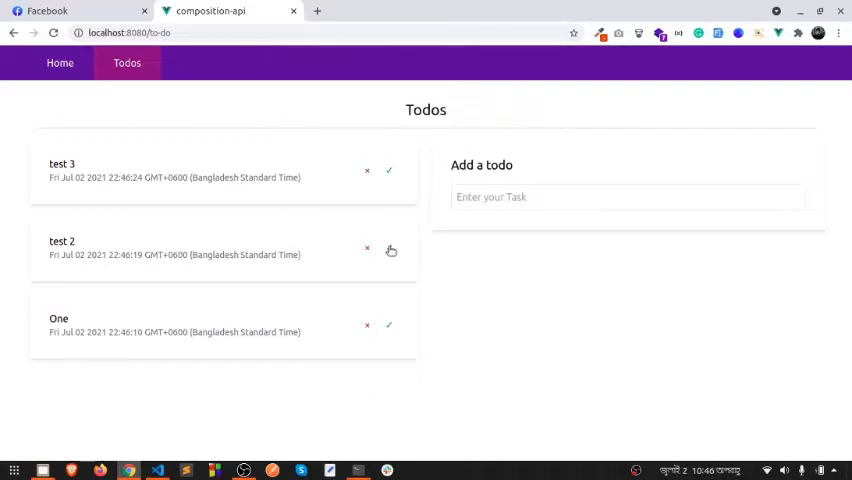
click(368, 248)
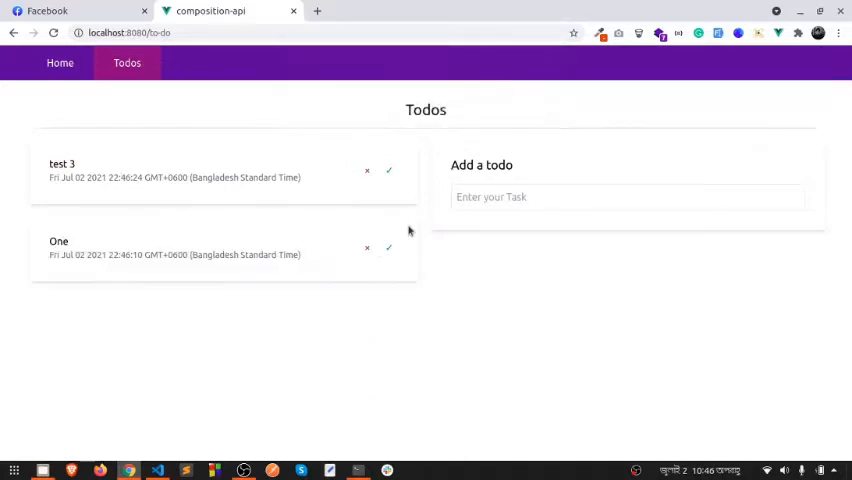
click(366, 170)
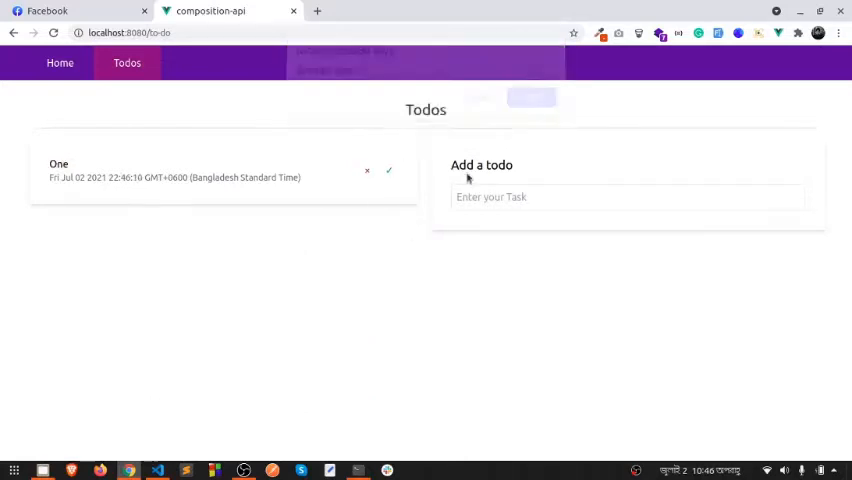
text(w)
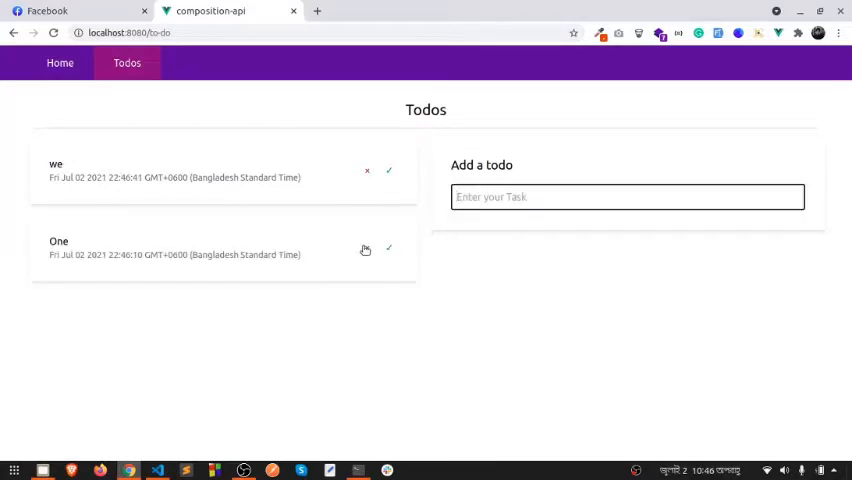
click(368, 250)
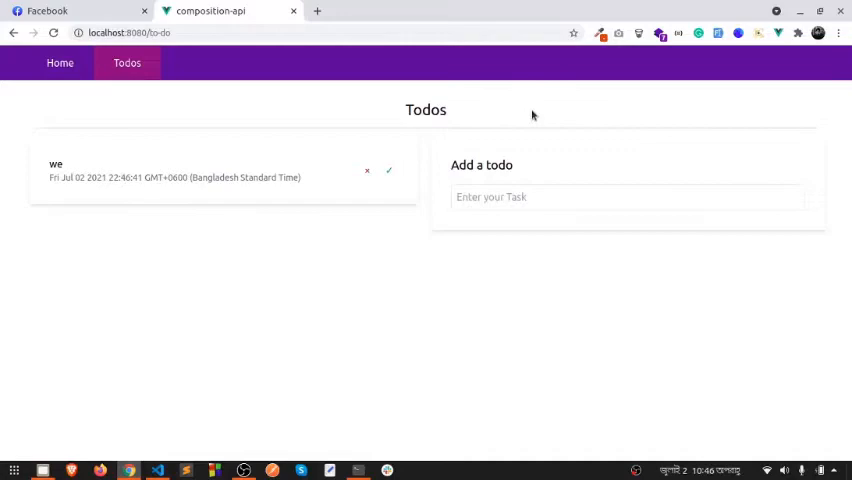
- Switch to the Todo.vue source in Visual Studio Code
key(Super)
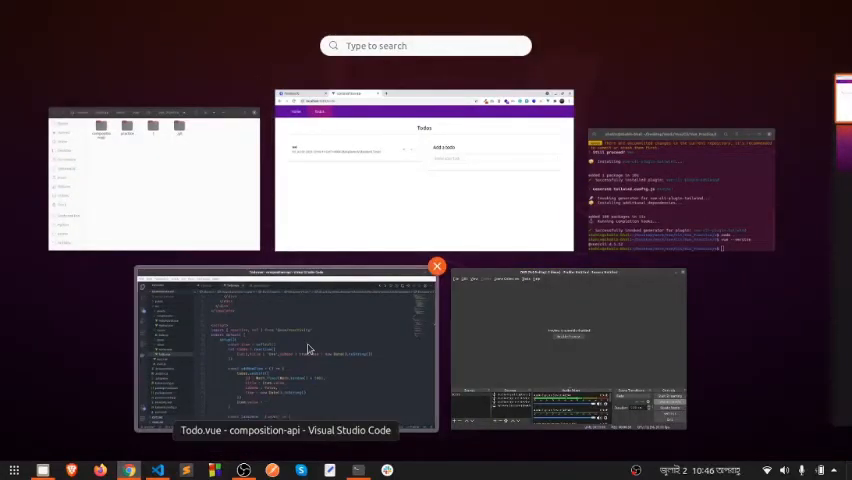
click(284, 350)
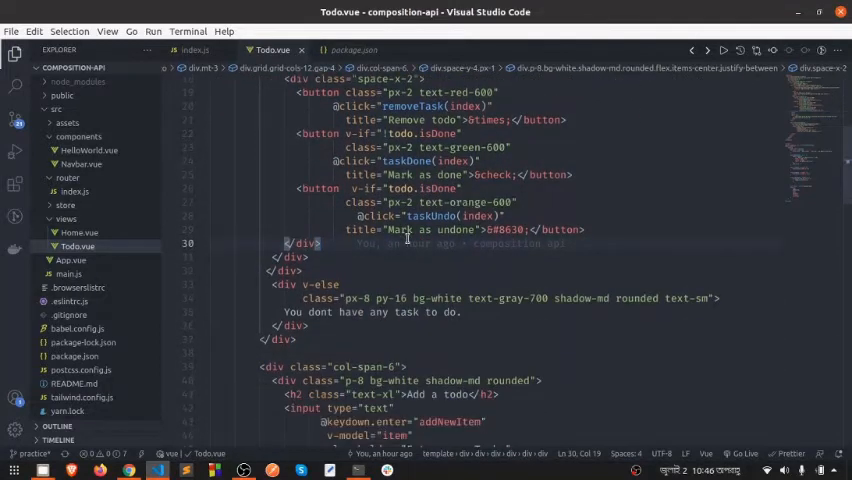
- Read through Todo.vue's script functions down to removeTask
scroll(down, 3)
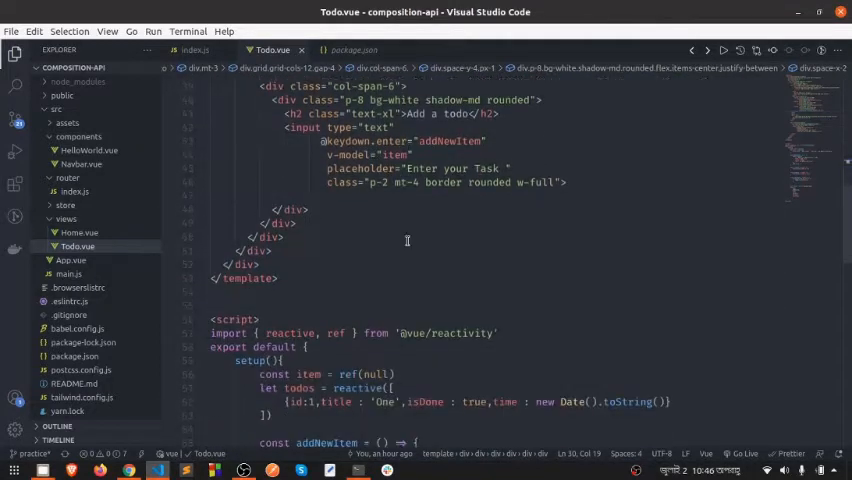
scroll(down, 3)
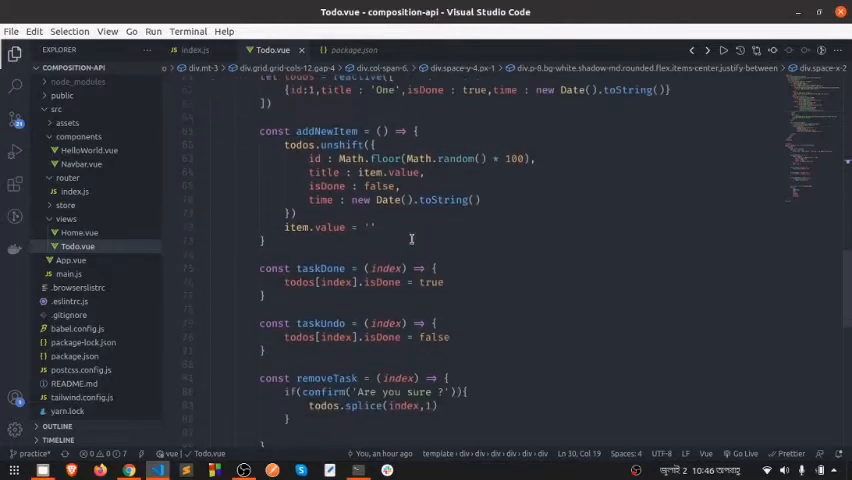
scroll(down, 3)
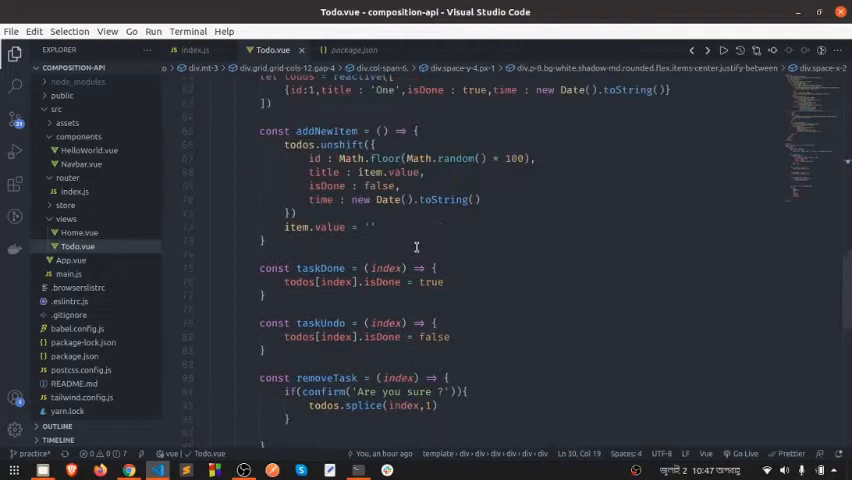
- Return to the Chrome Todos page showing only we
key(Super)
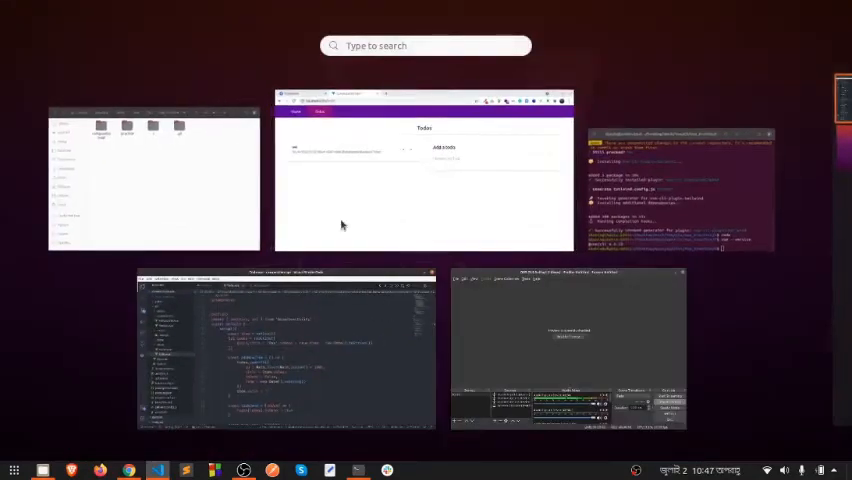
click(424, 170)
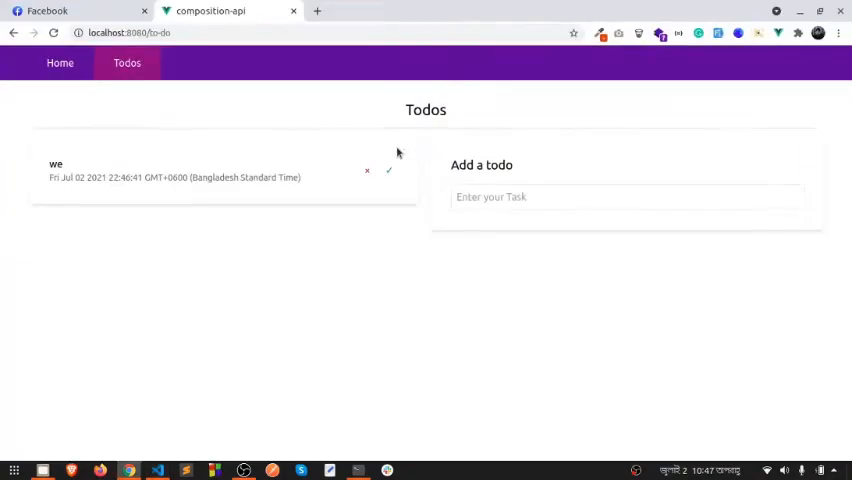